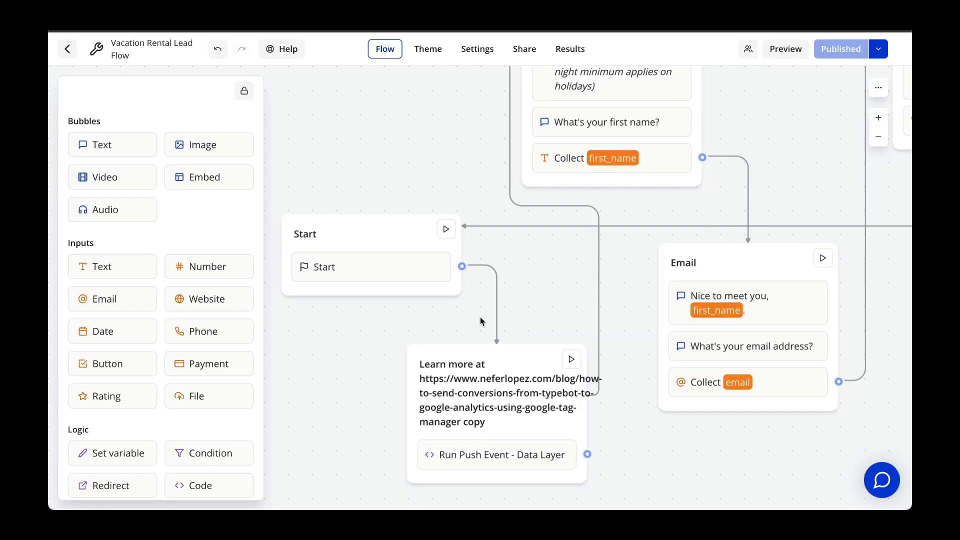
pyautogui.moveTo(486, 475)
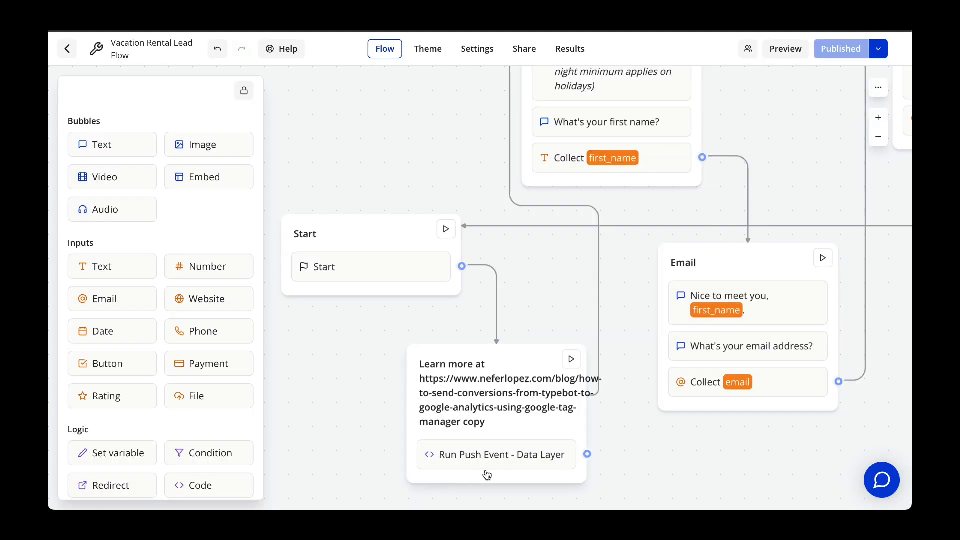
# Step: Reveal the Push Event - Data Layer script that pushes the generate_lead event
pyautogui.click(497, 454)
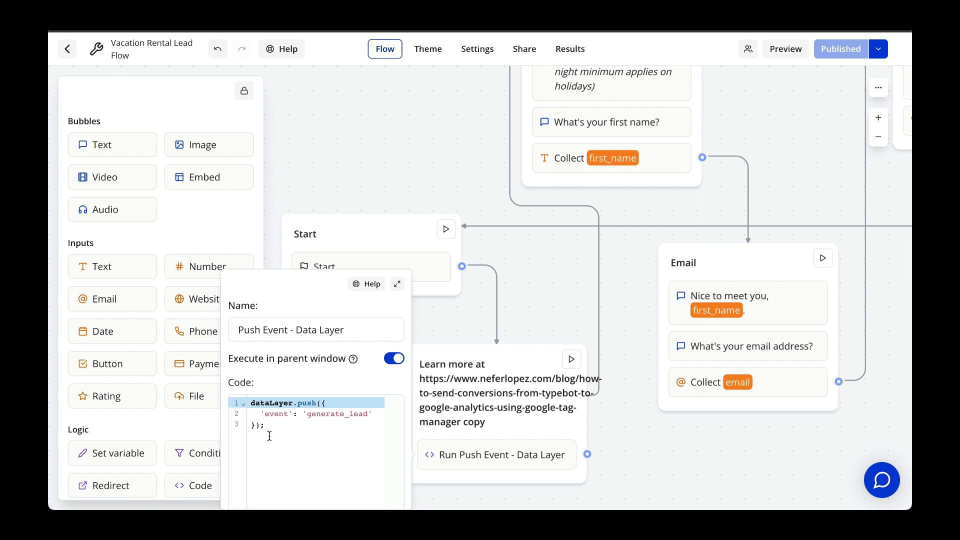
pyautogui.moveTo(276, 410)
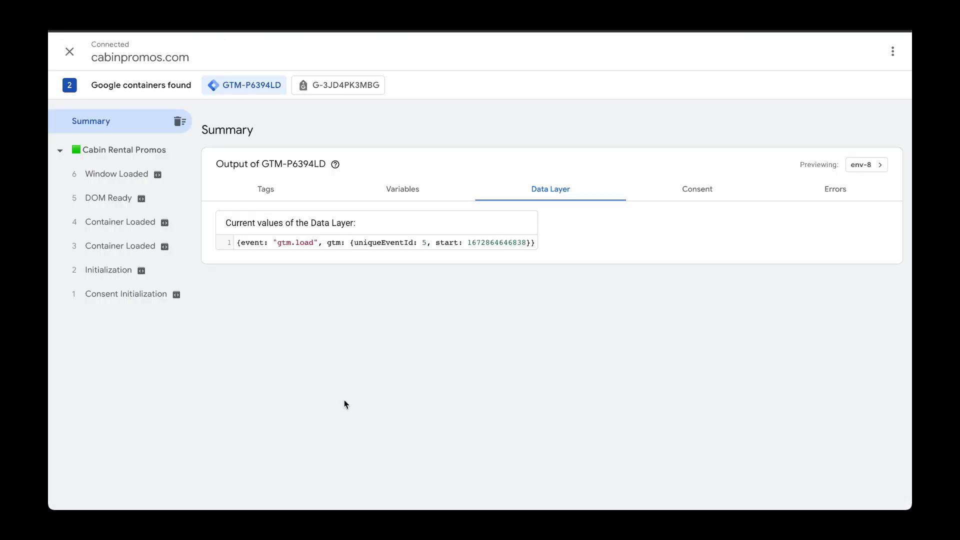
pyautogui.moveTo(497, 354)
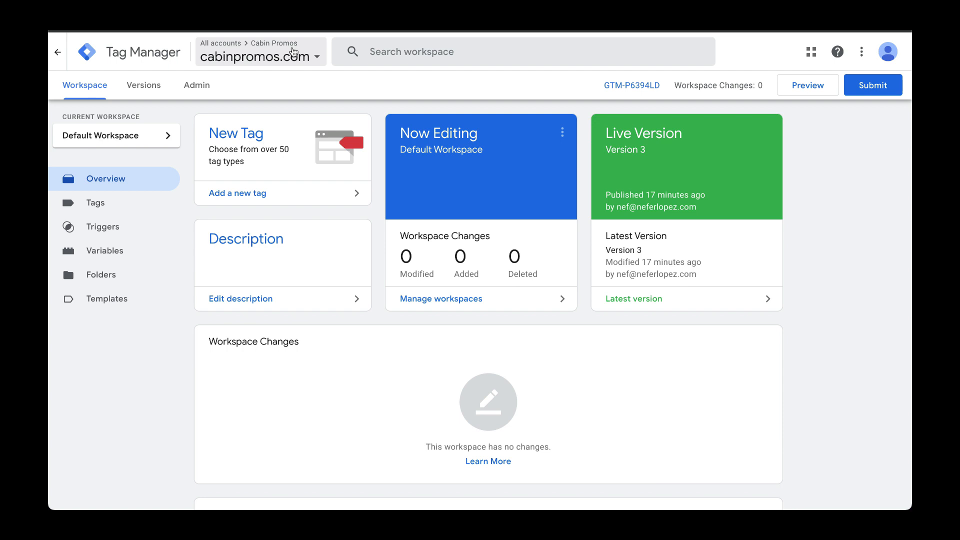
pyautogui.moveTo(283, 51)
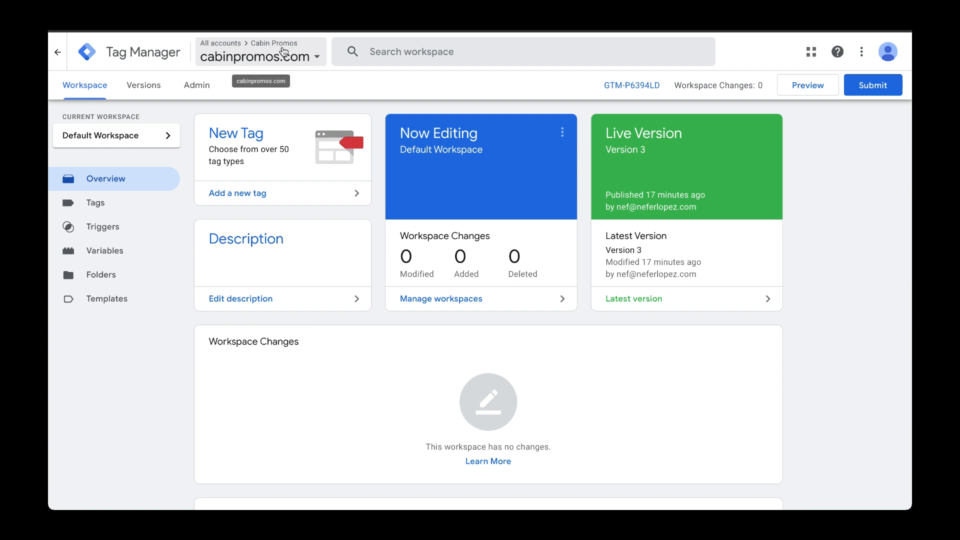
# Step: Start a new trigger from the Triggers list and begin naming it 'Custom Event - generate_lead'
pyautogui.click(103, 227)
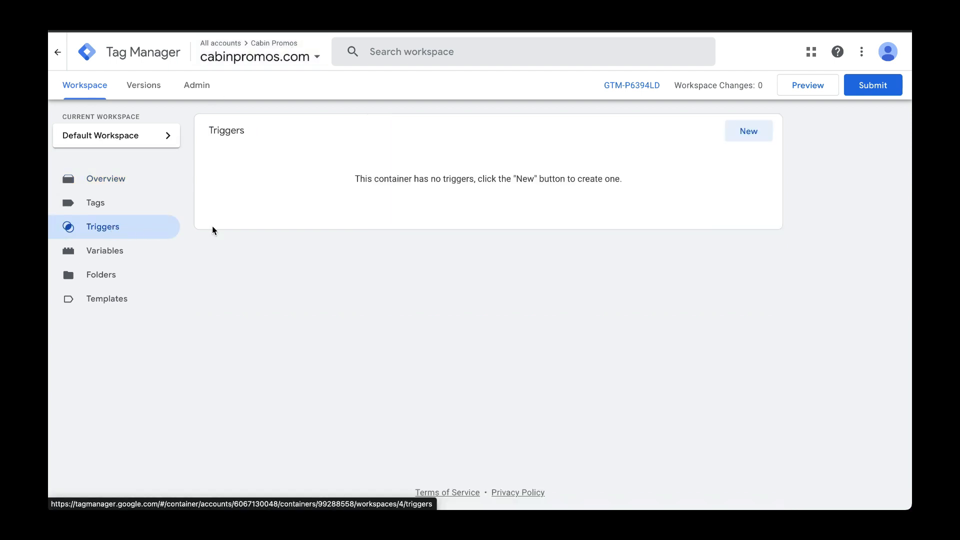
pyautogui.click(748, 130)
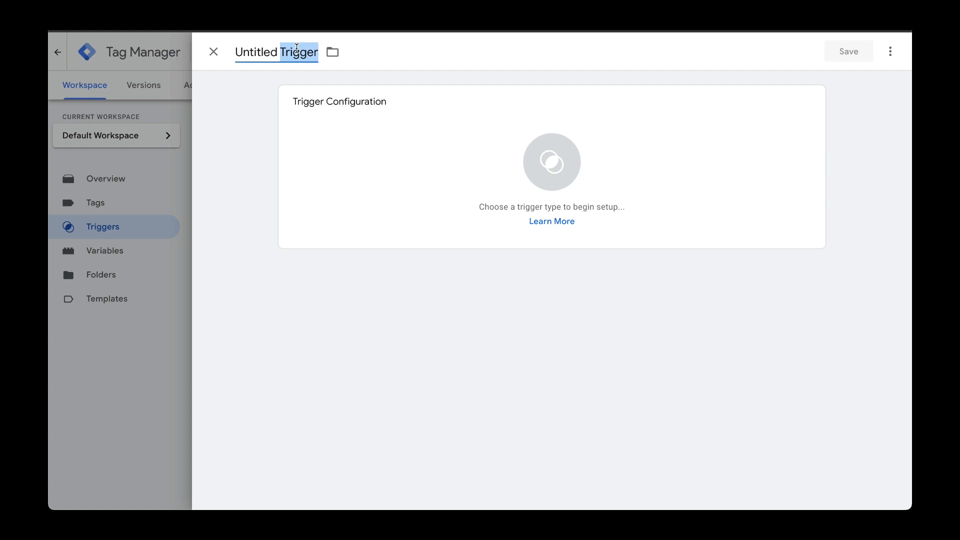
pyautogui.write('Custom Event - gene')
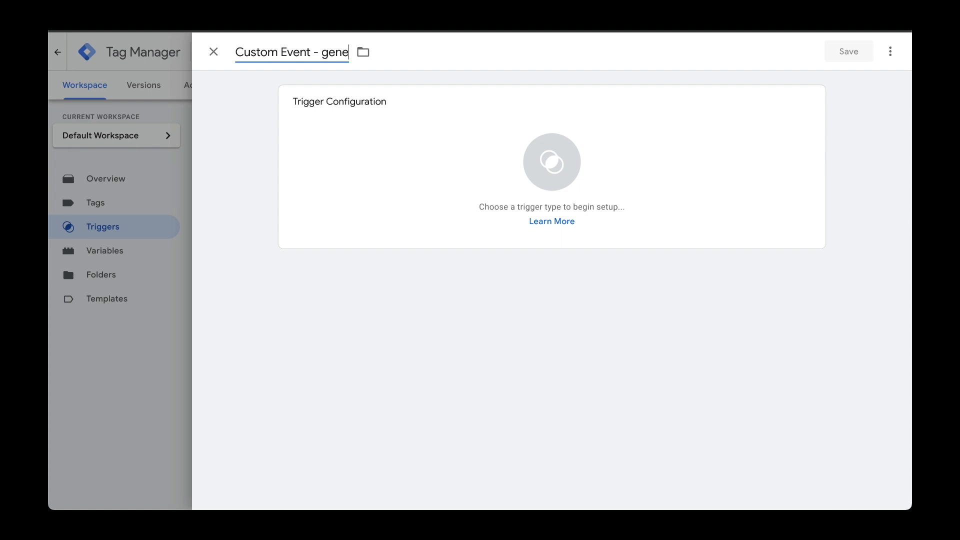
# Step: Set the trigger type to Custom Event from the Other group
pyautogui.click(550, 162)
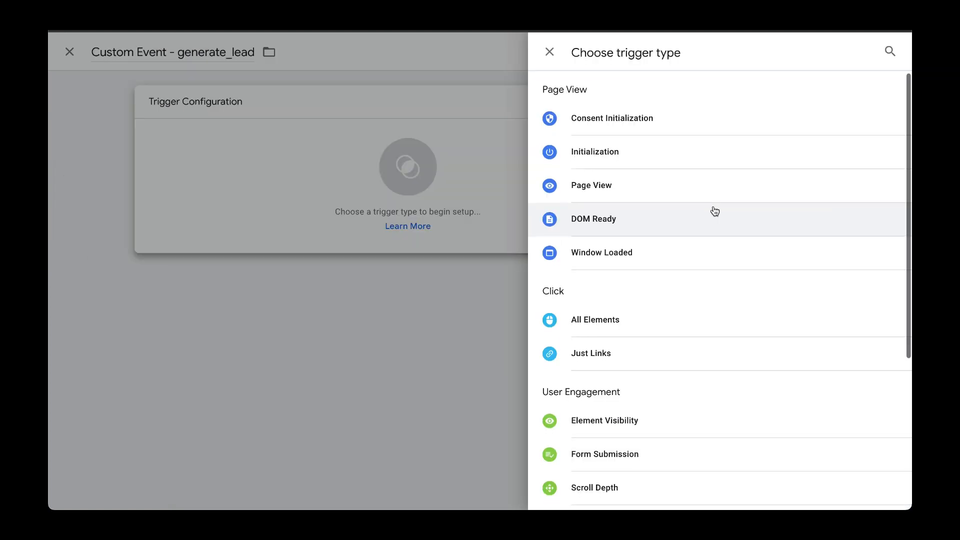
pyautogui.scroll(-3)
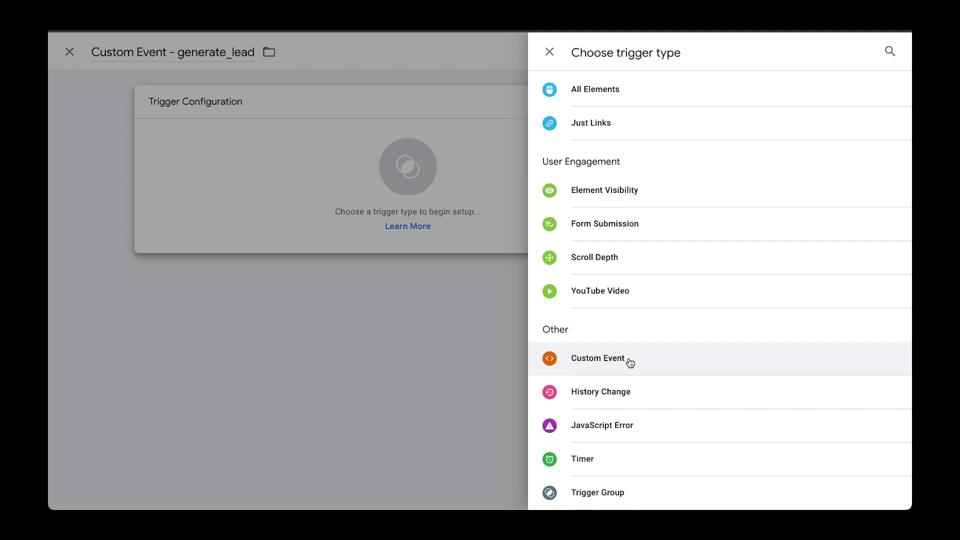
pyautogui.click(597, 358)
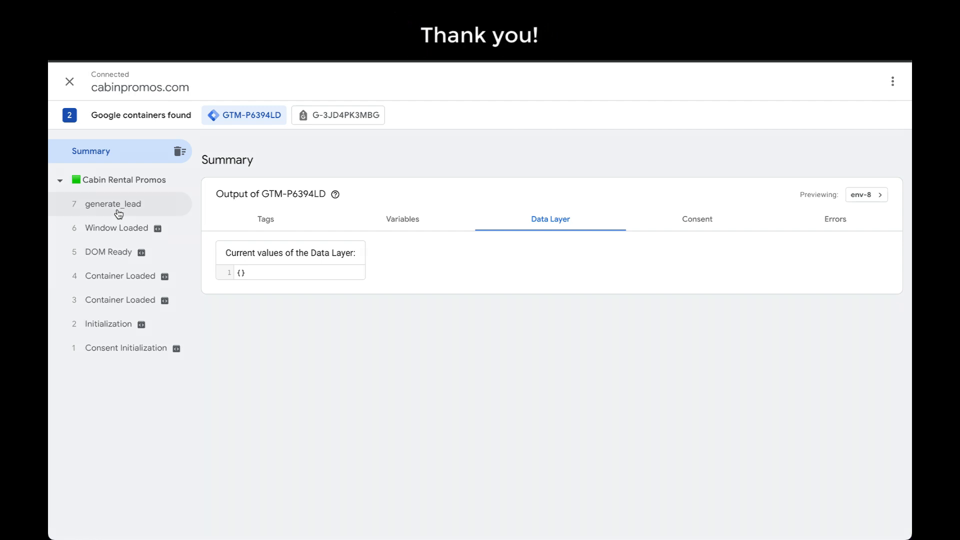
pyautogui.scroll(3)
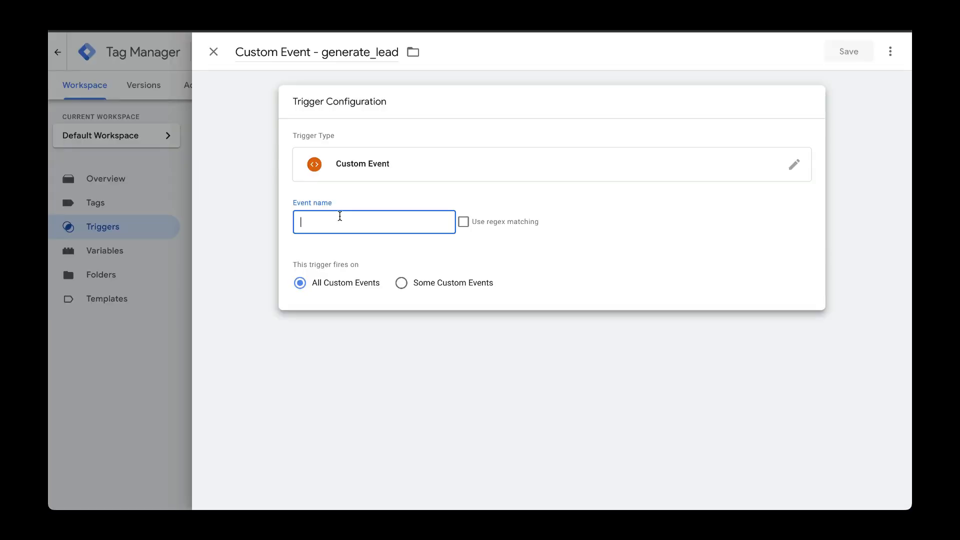
# Step: Set the event name to generate_lead and save the trigger to the workspace
pyautogui.write('generate_')
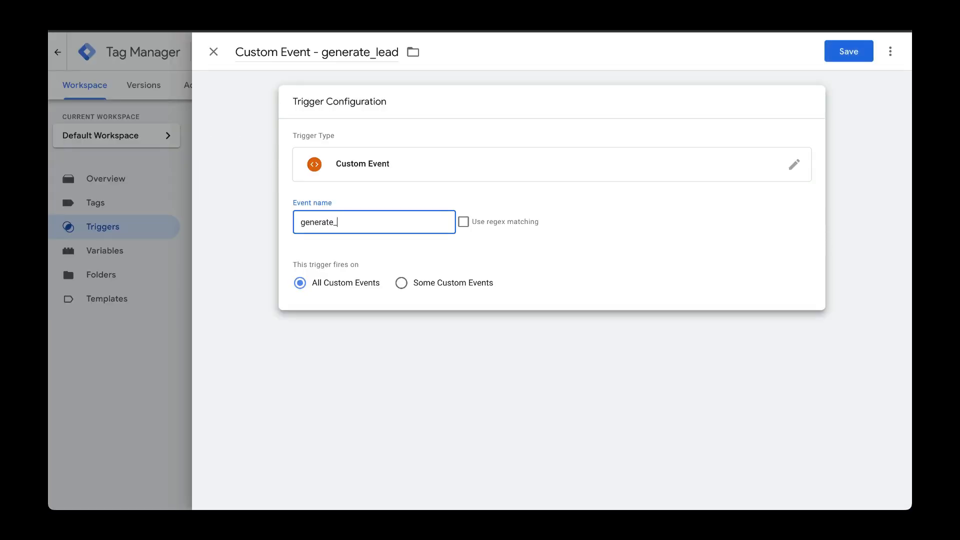
pyautogui.write('lead')
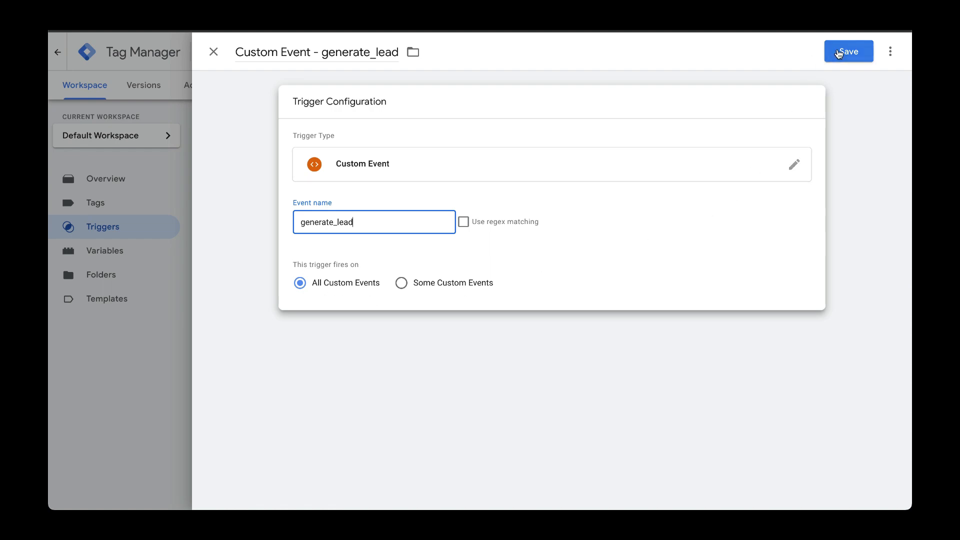
pyautogui.click(848, 51)
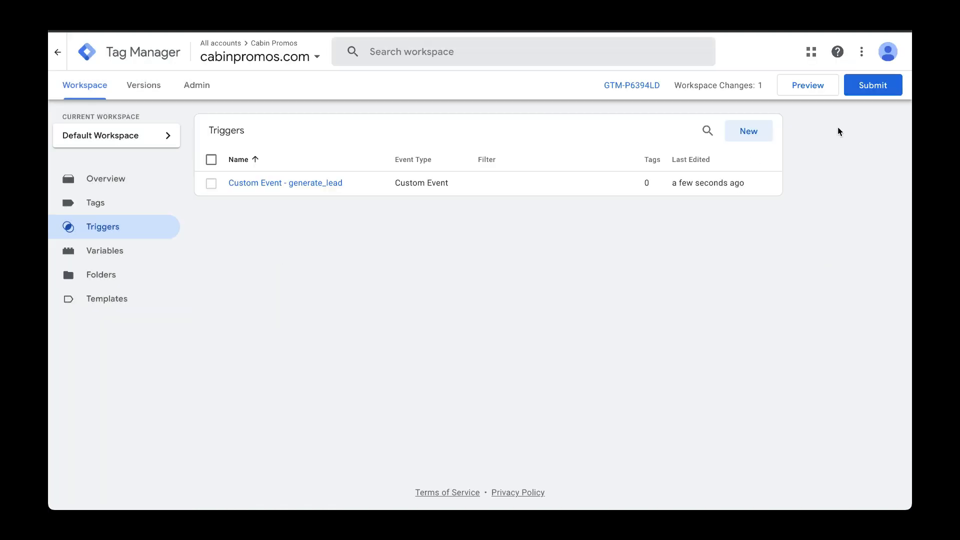